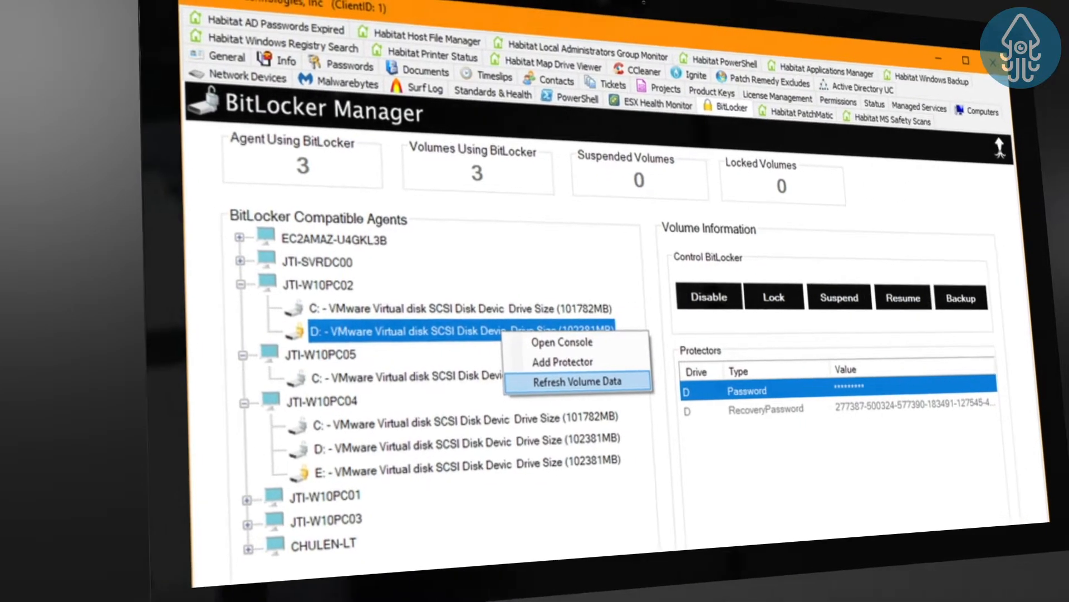
Bring up Add Protector for drive D on JTI-W10PC02 with TPM And Pin Protector, 128-bit AES
click(562, 361)
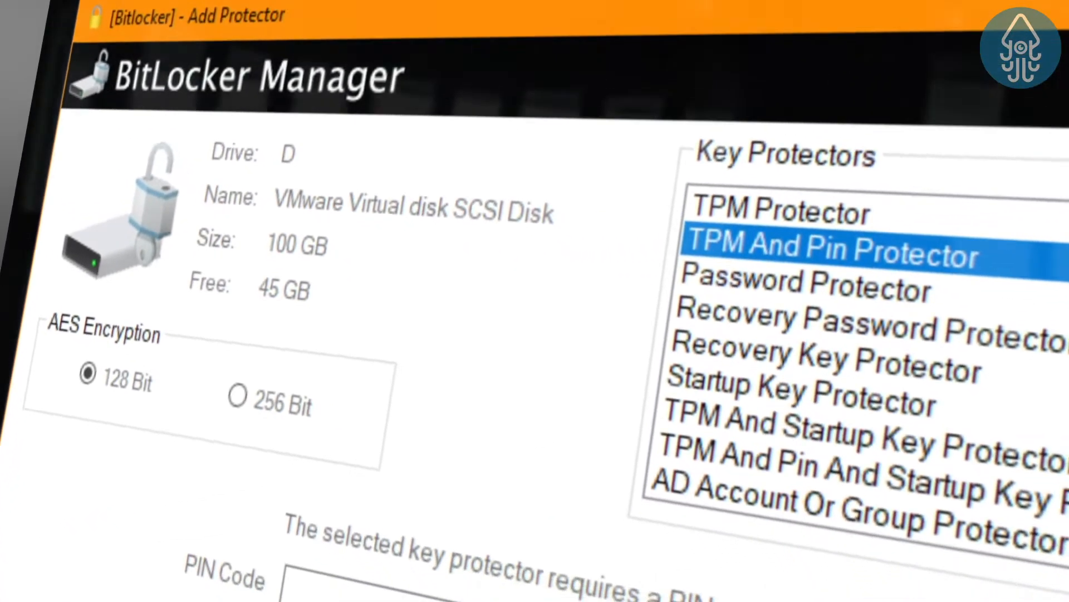